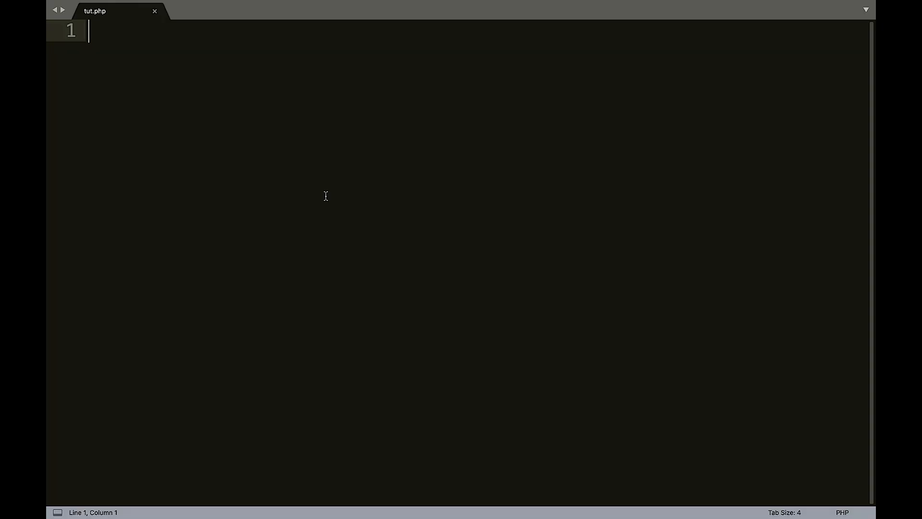
Write the <?php and ?> tags, assign $num = 1; inside, and add blank lines below.
type("<?php")
type("?>")
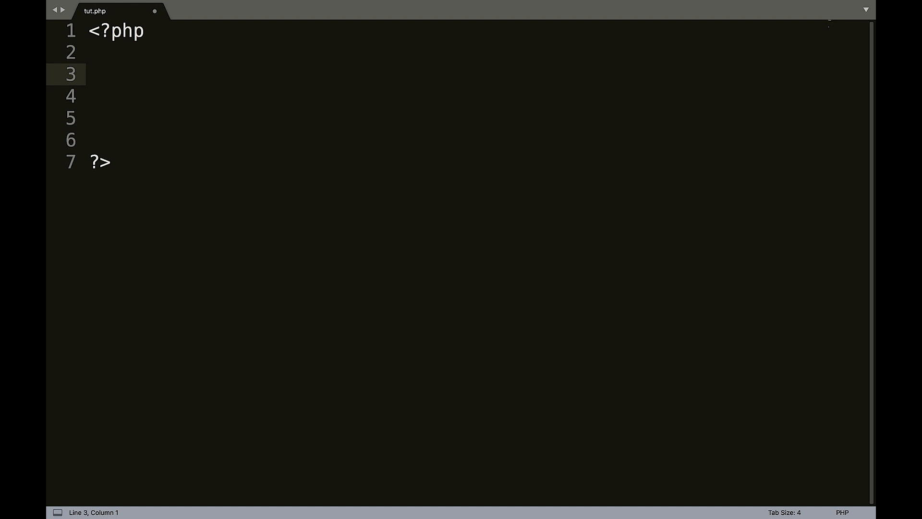
type("$")
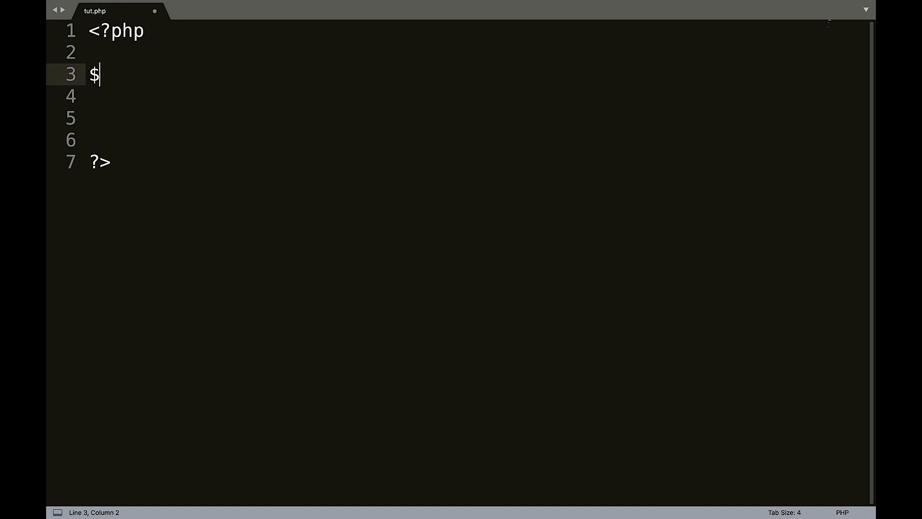
type("num = 1;")
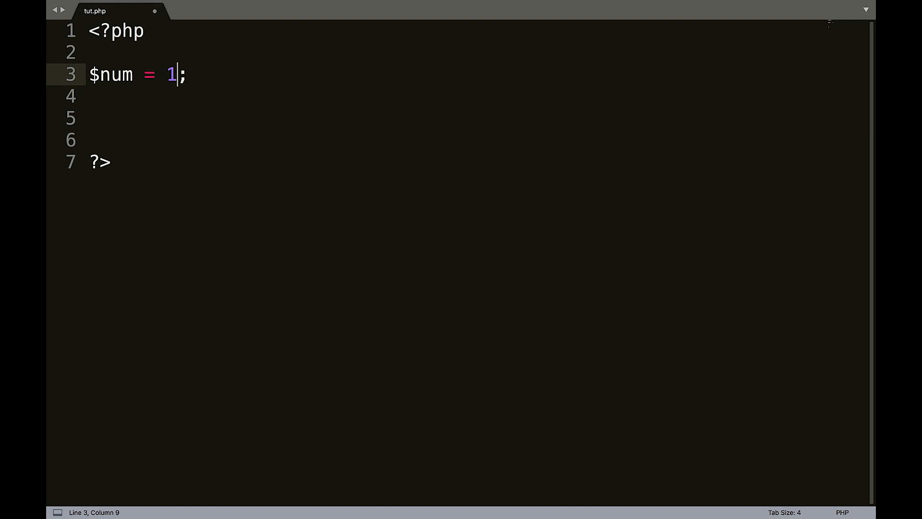
type("'")
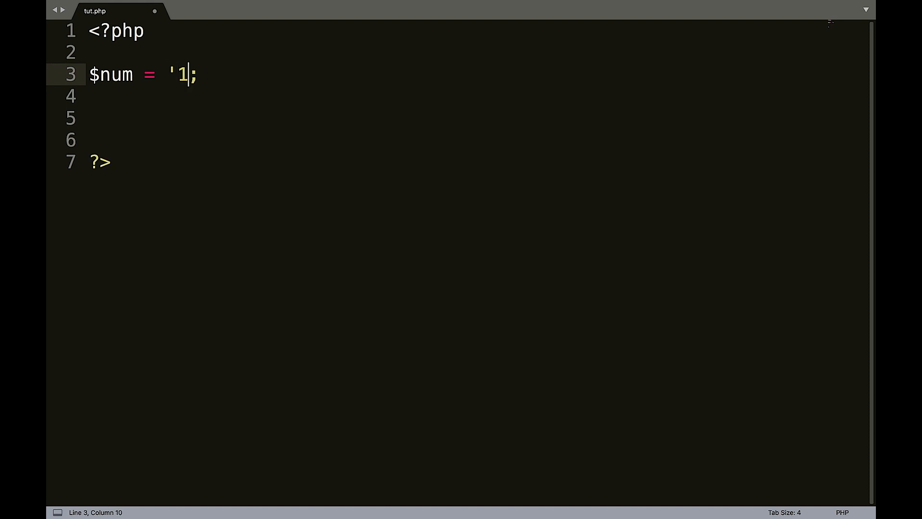
key("Backspace")
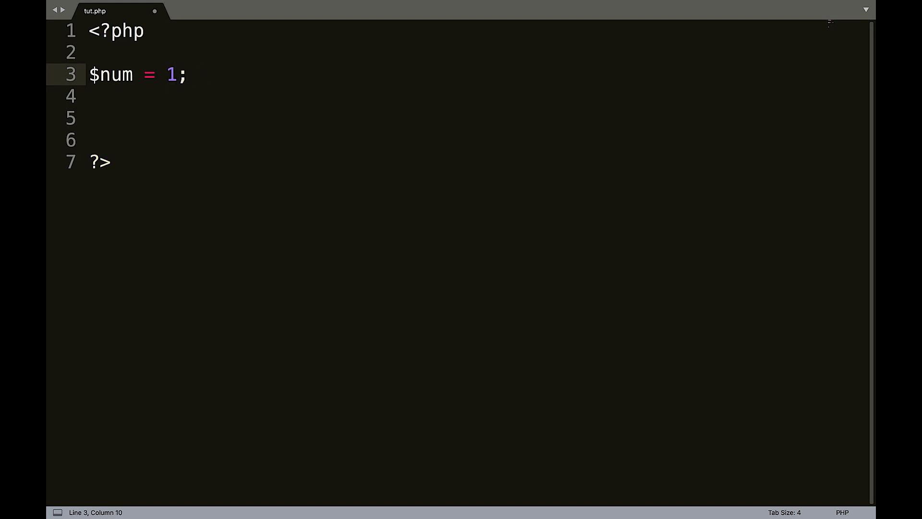
key("enter")
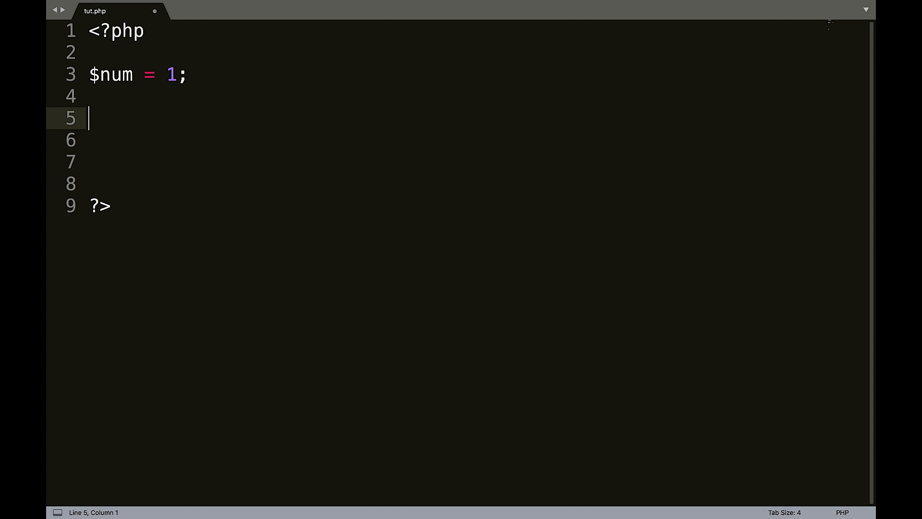
Write a while ($num <= 5) loop that echoes $num and then runs $num++.
type("while (")
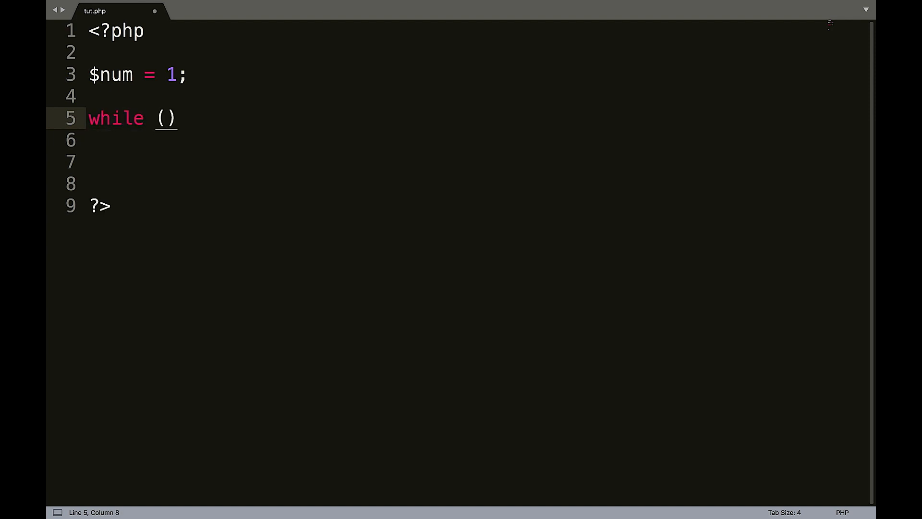
type("$num")
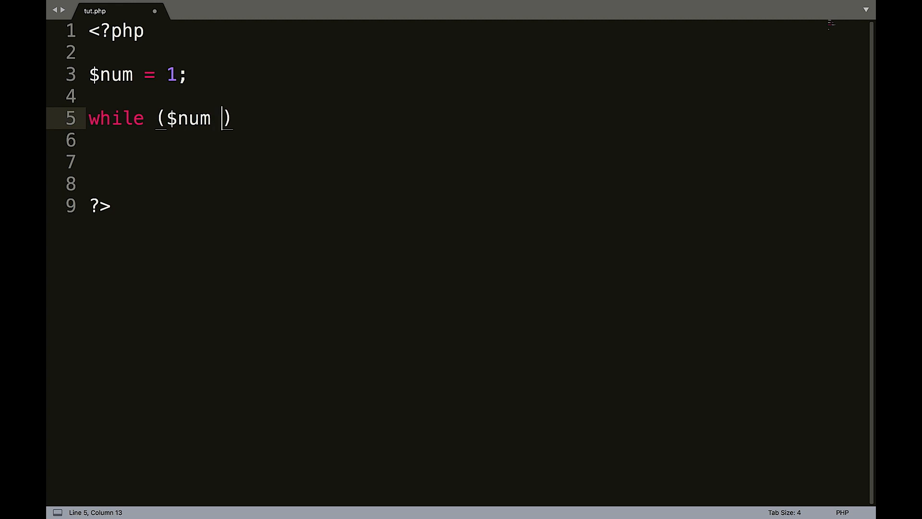
type("<=")
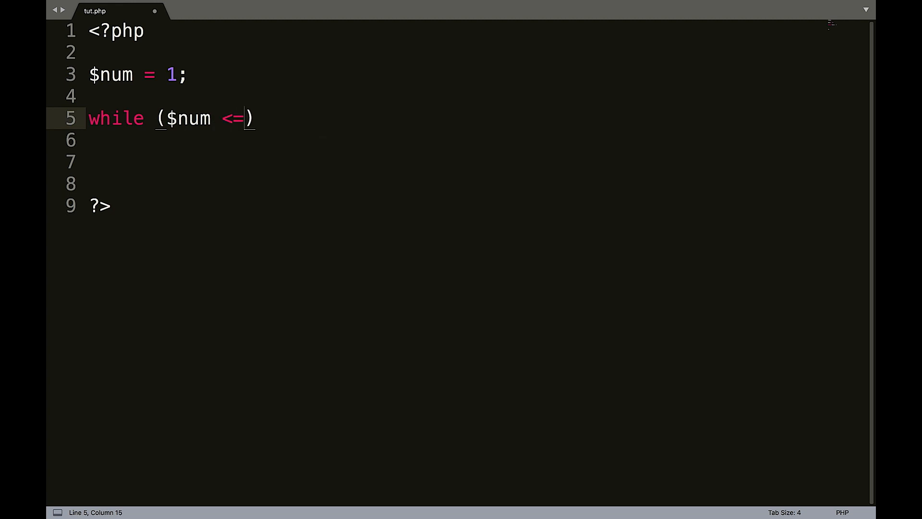
type("5")
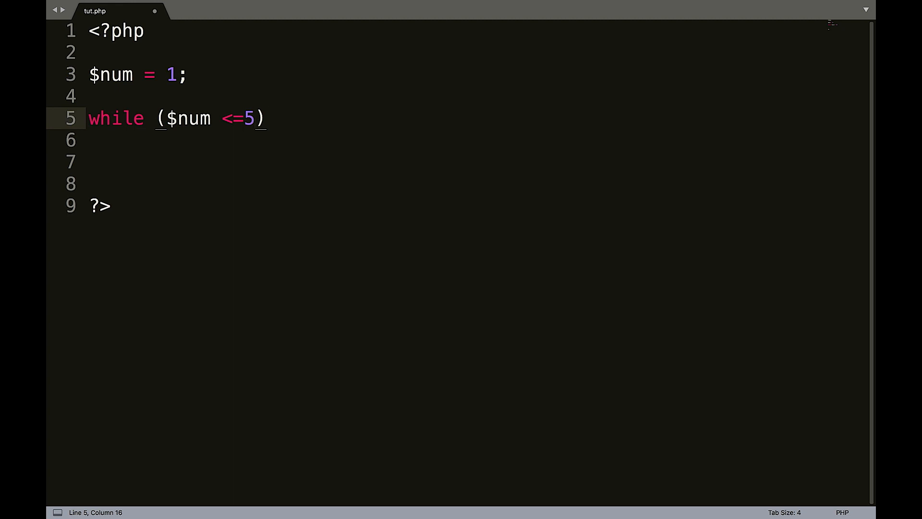
type("{")
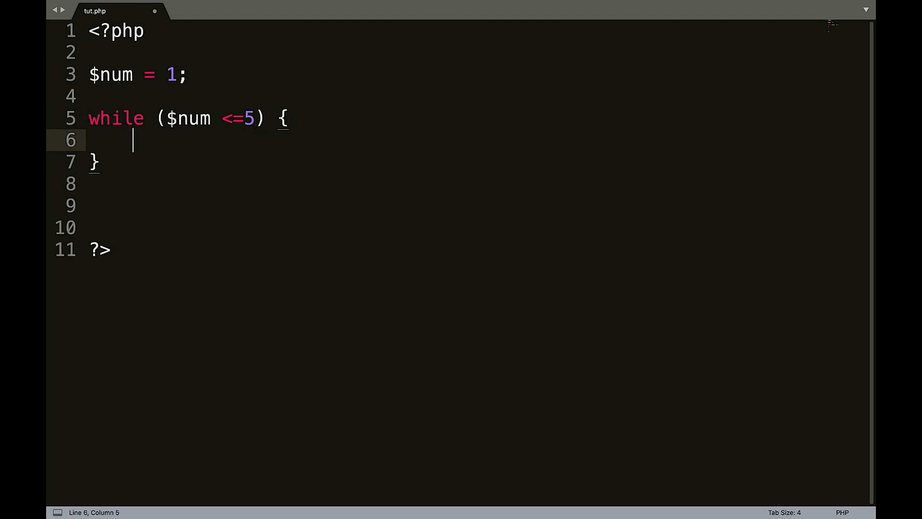
type("e")
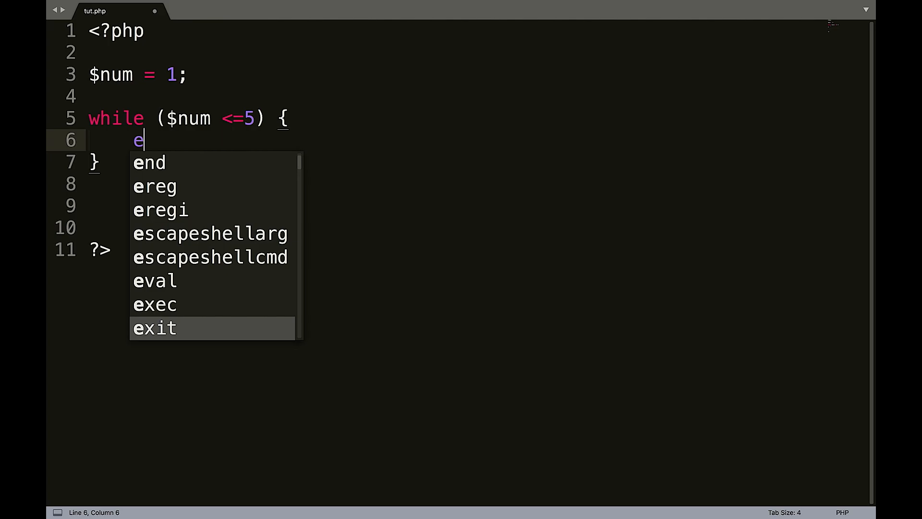
type("cho $n")
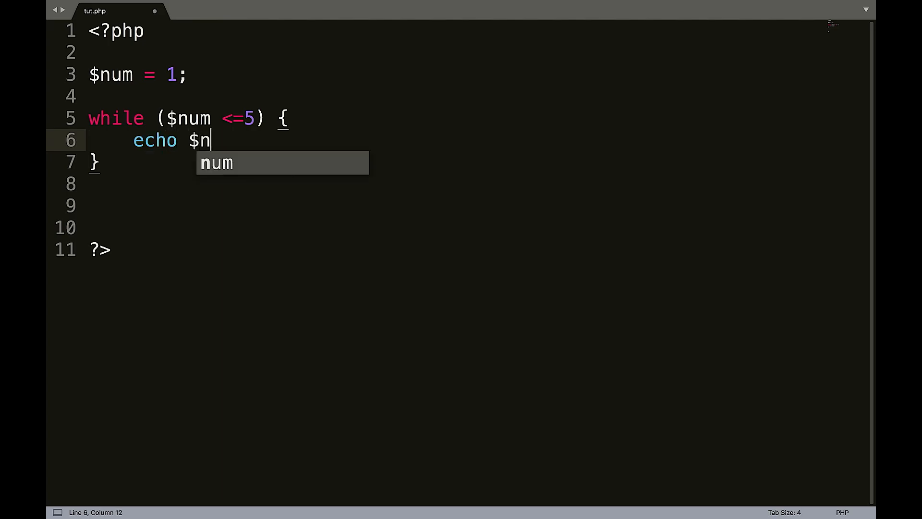
key("Enter")
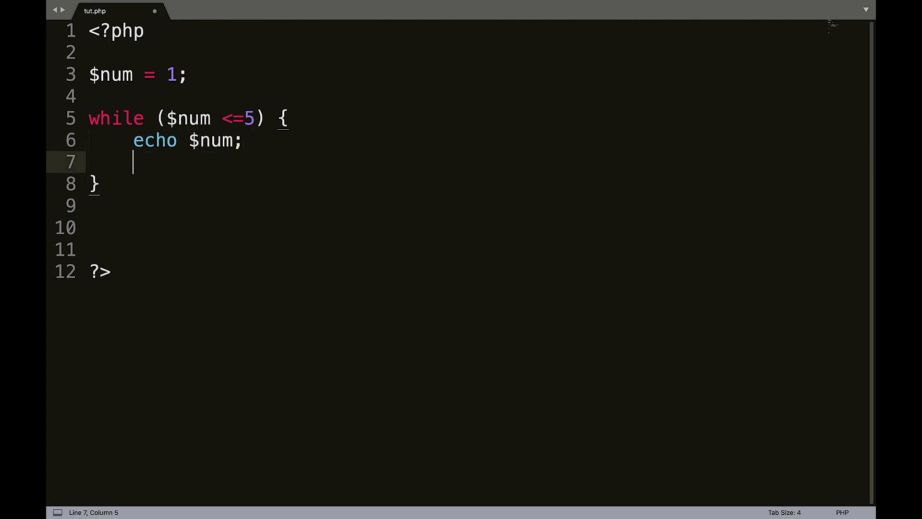
type("$nu")
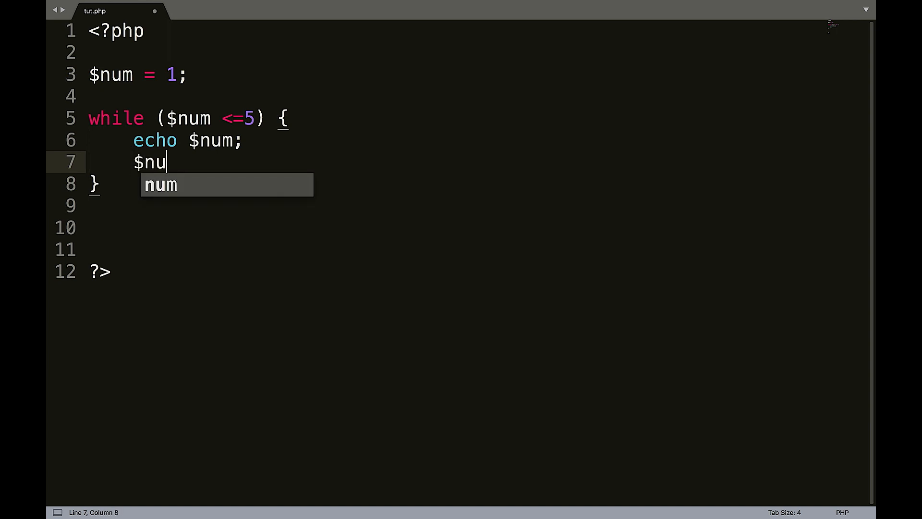
type("m++")
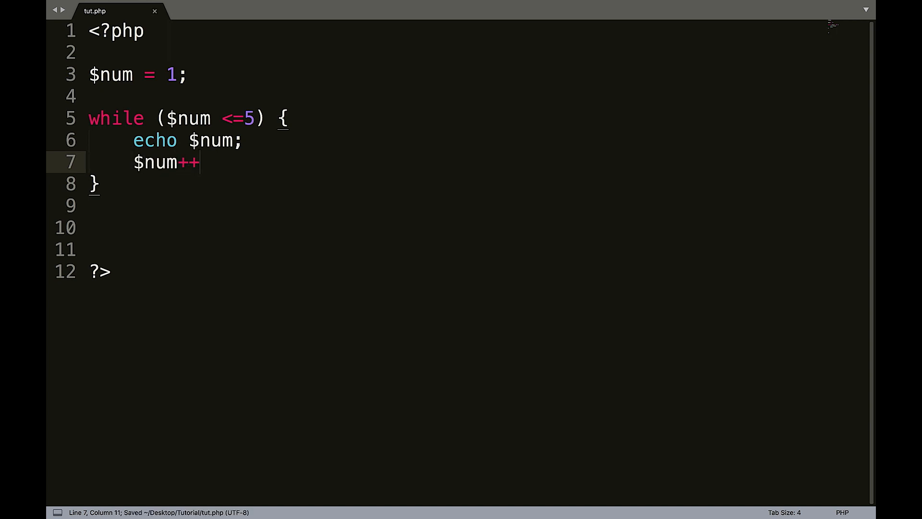
mouse_move(154, 116)
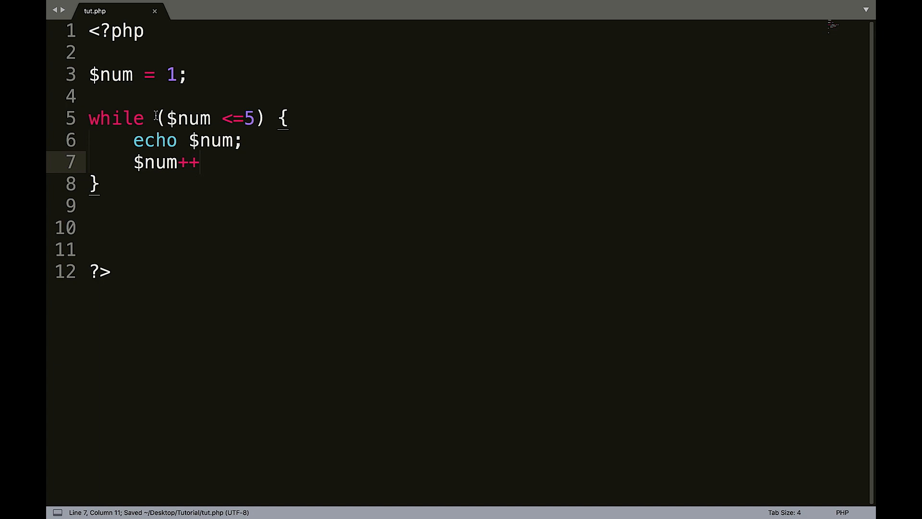
mouse_move(213, 105)
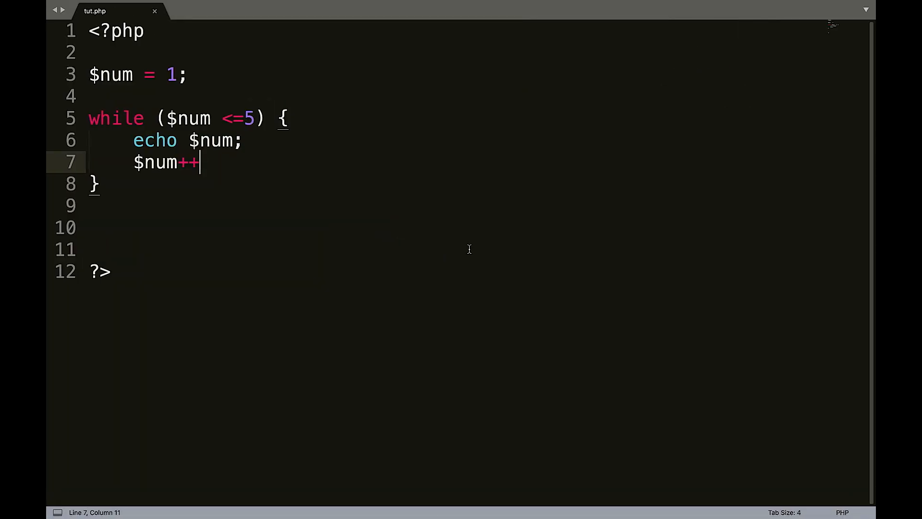
Add the semicolon after $num++ and reload 127.0.0.1/tut.php in Chrome to show 12345.
type(";")
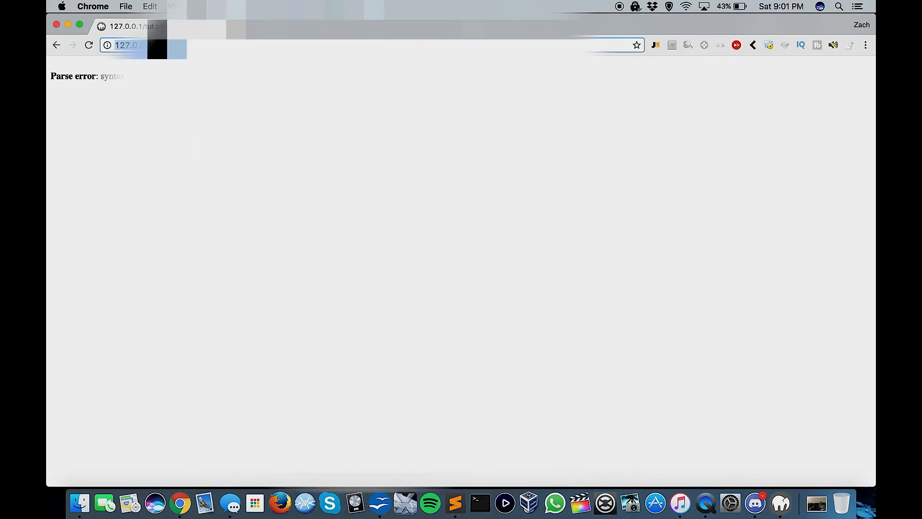
left_click(89, 44)
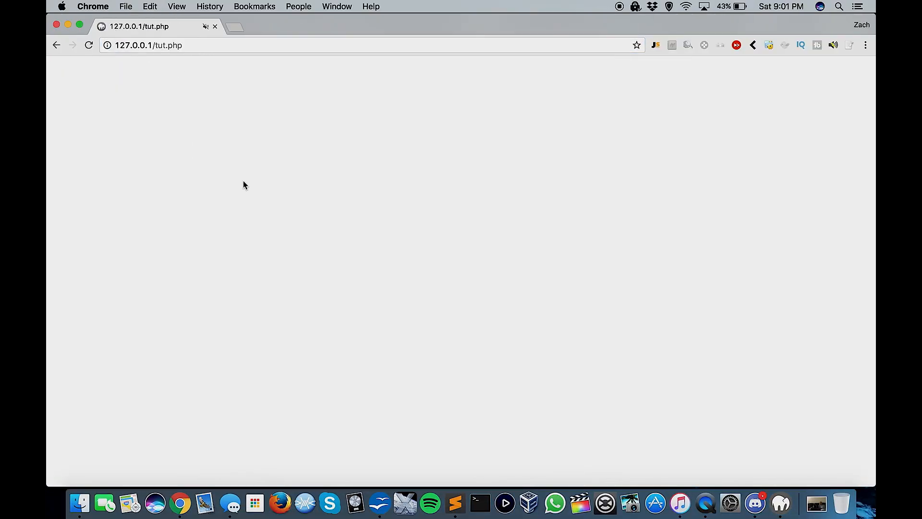
left_click(88, 45)
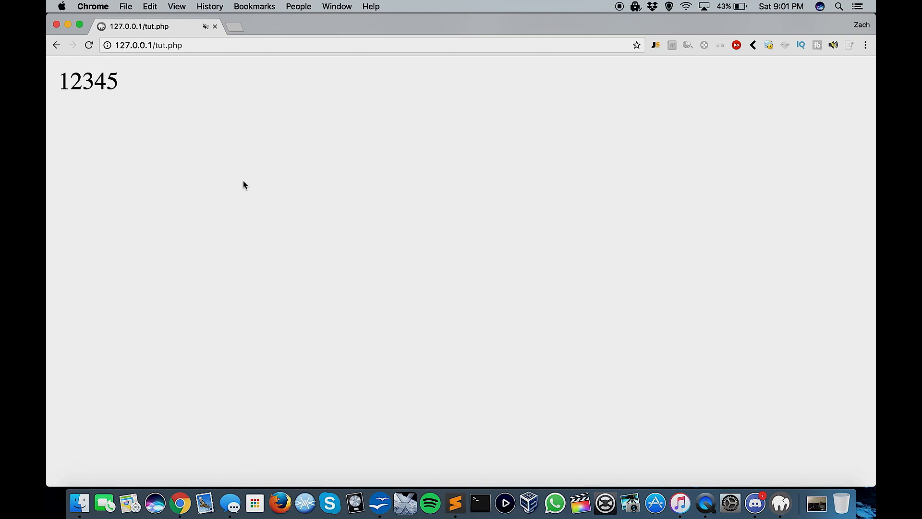
left_click(454, 503)
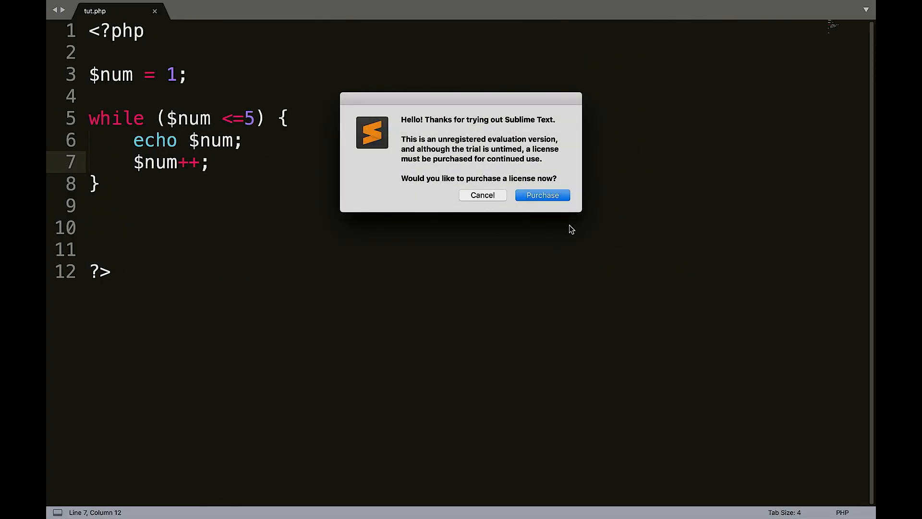
Dismiss the license prompt and append . '<br>' after $num in the echo line.
left_click(482, 195)
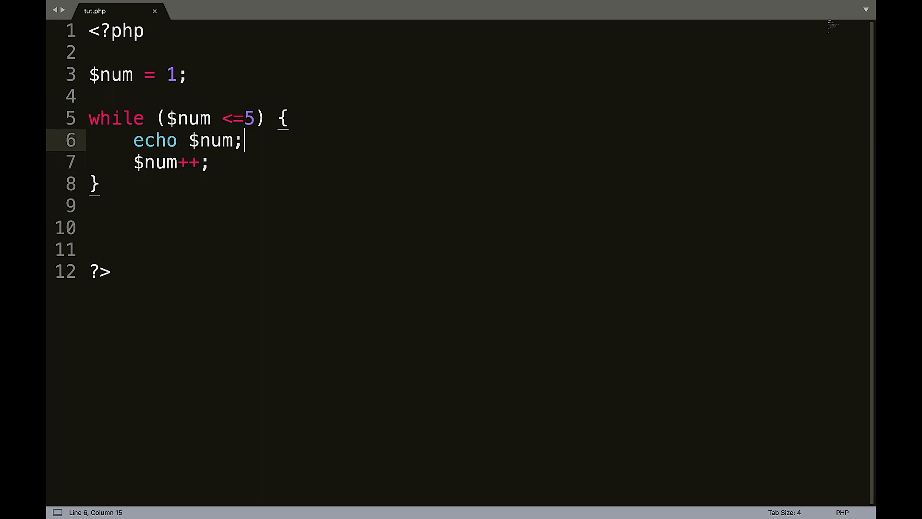
type(". ''")
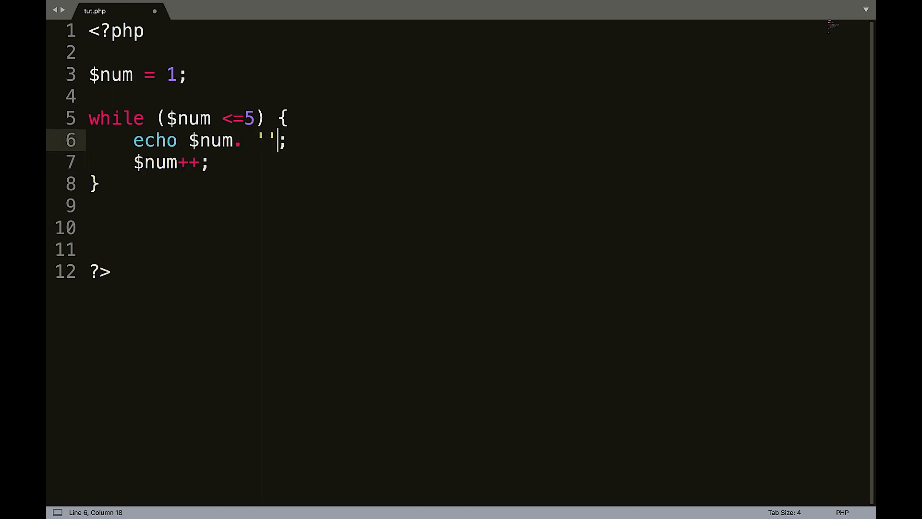
type("<br>")
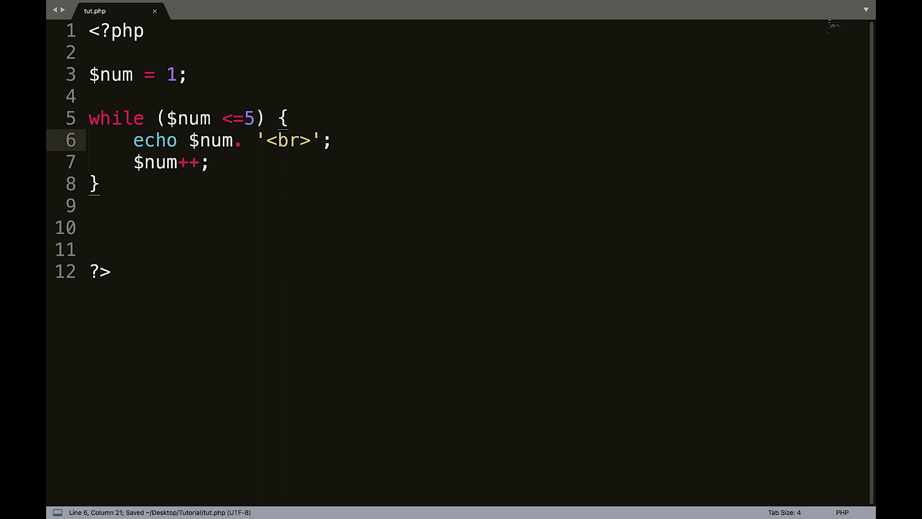
left_click(179, 503)
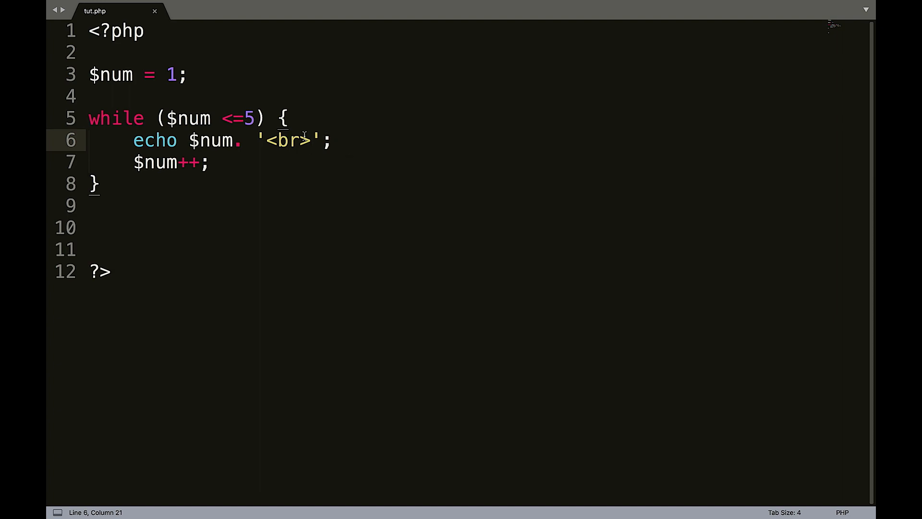
mouse_move(225, 155)
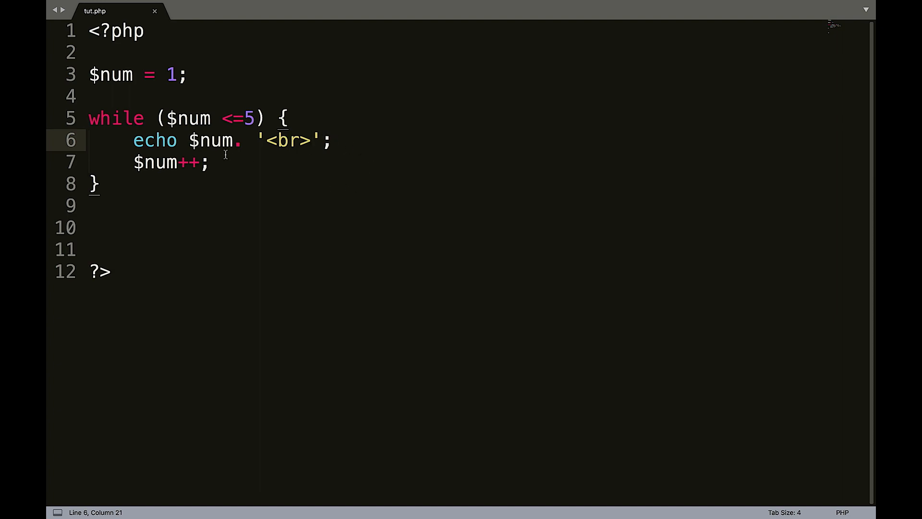
mouse_move(236, 118)
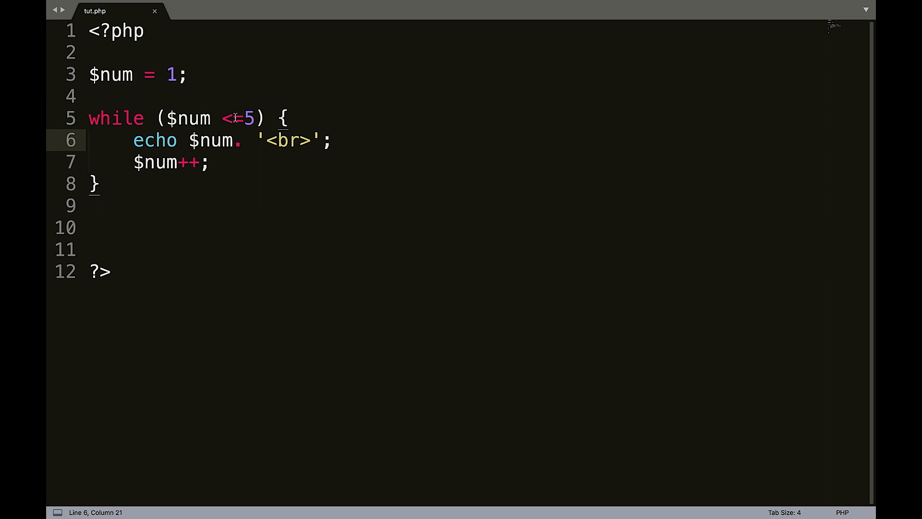
Delete '<5' from the while condition and type a new '<' comparison.
key("Backspace")
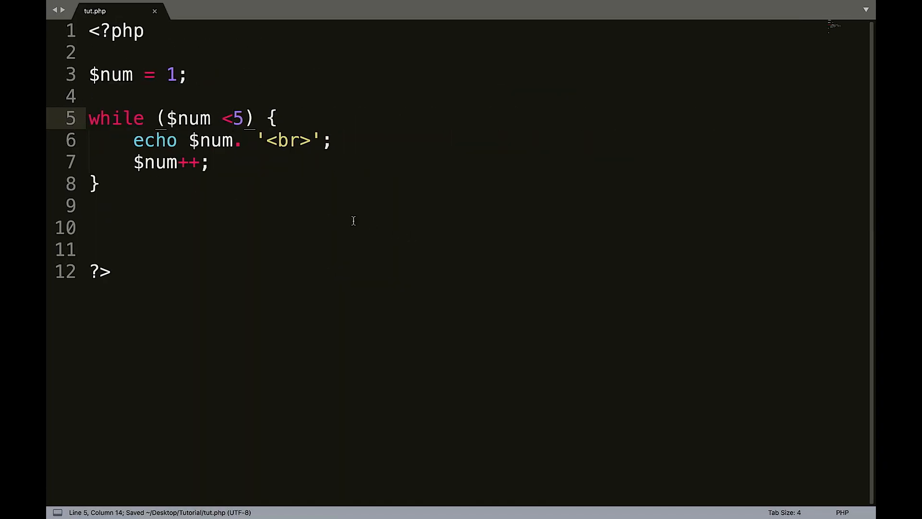
key("Backspace")
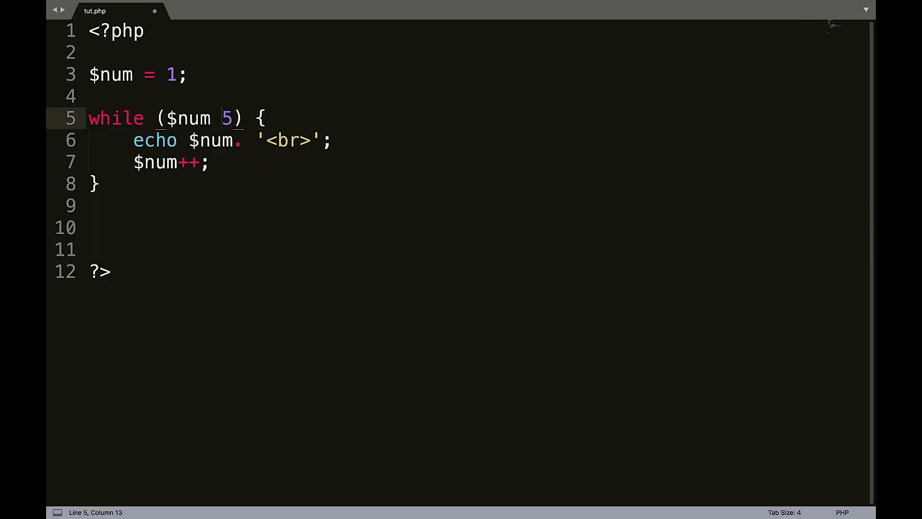
key("Backspace")
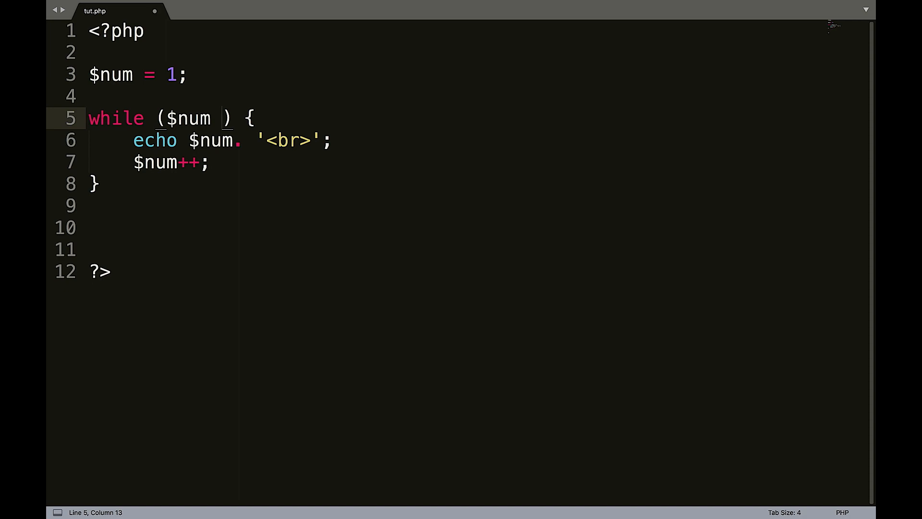
type("<")
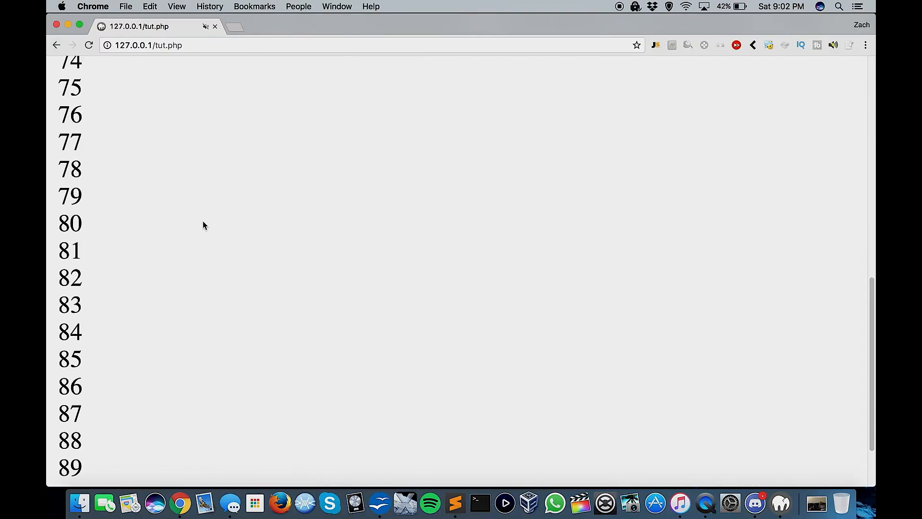
Scroll the browser output back up to the start of the number list.
scroll("up", 3)
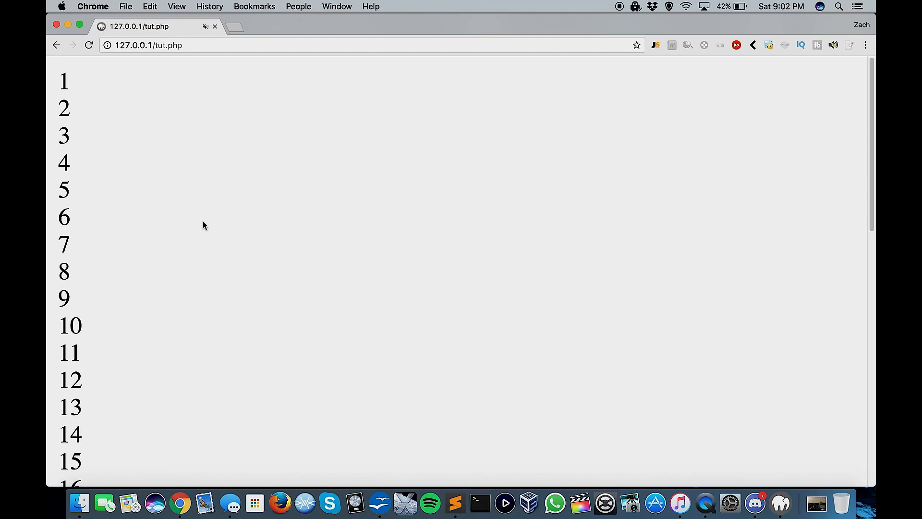
left_click(454, 503)
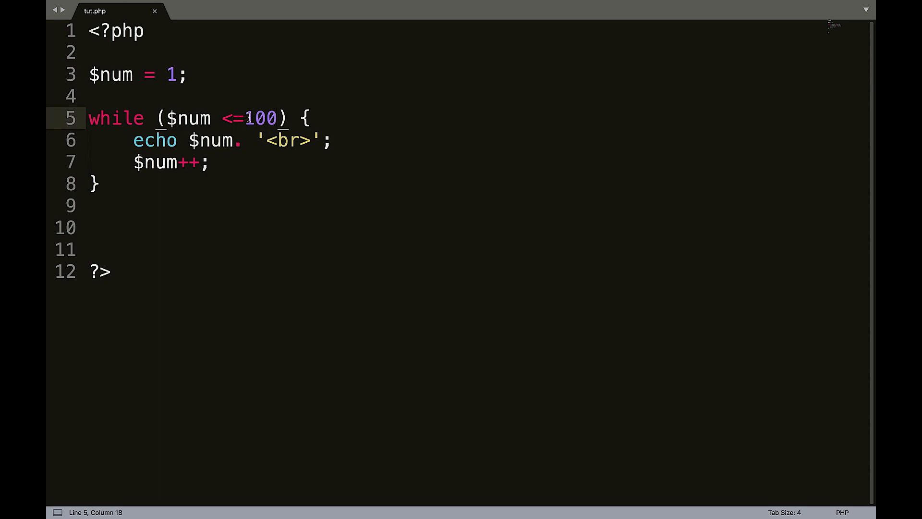
mouse_move(219, 165)
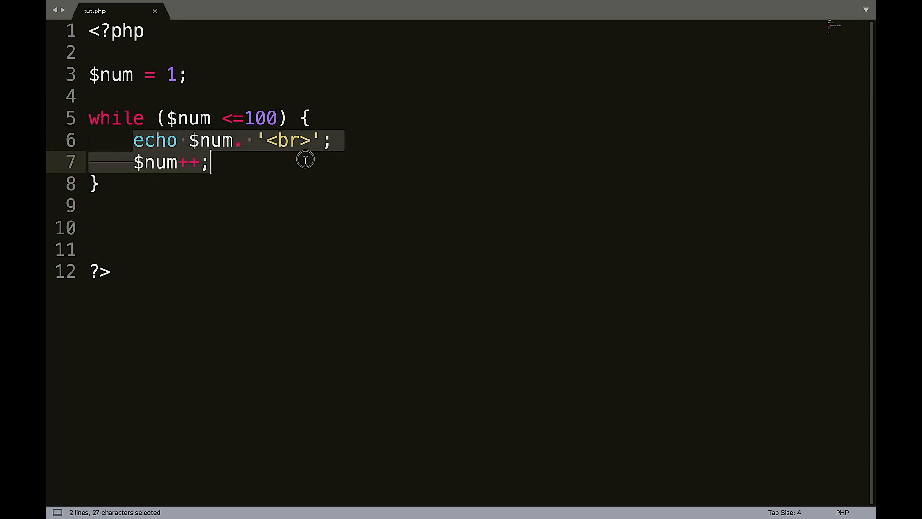
Delete the loop body and change the loop limit from 100 to 5.
key("Delete")
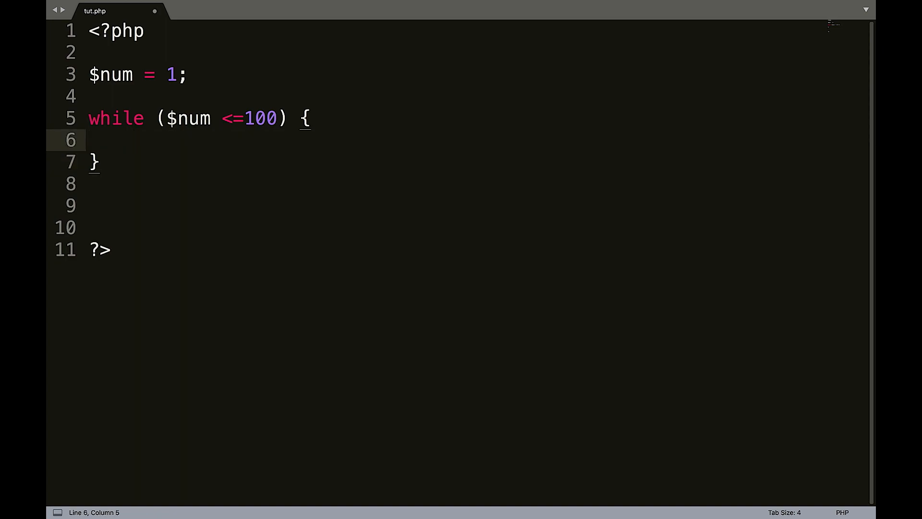
left_click(276, 118)
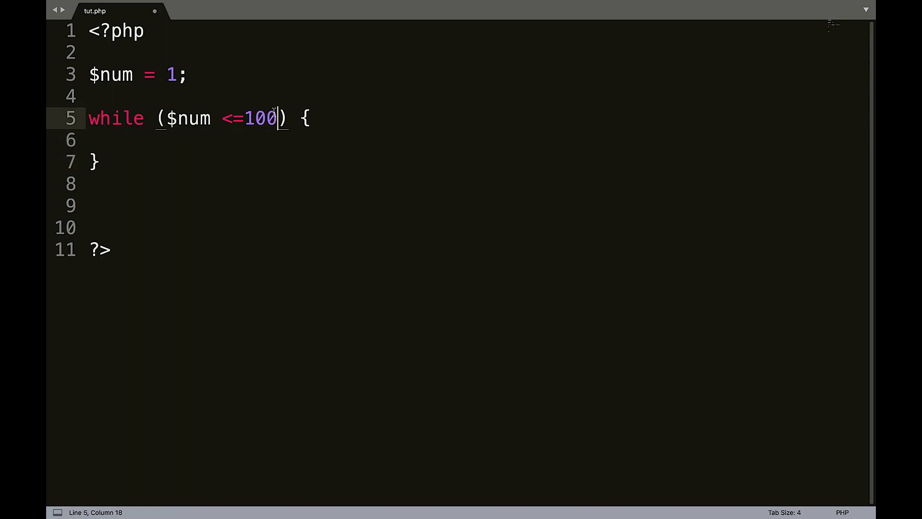
type("5")
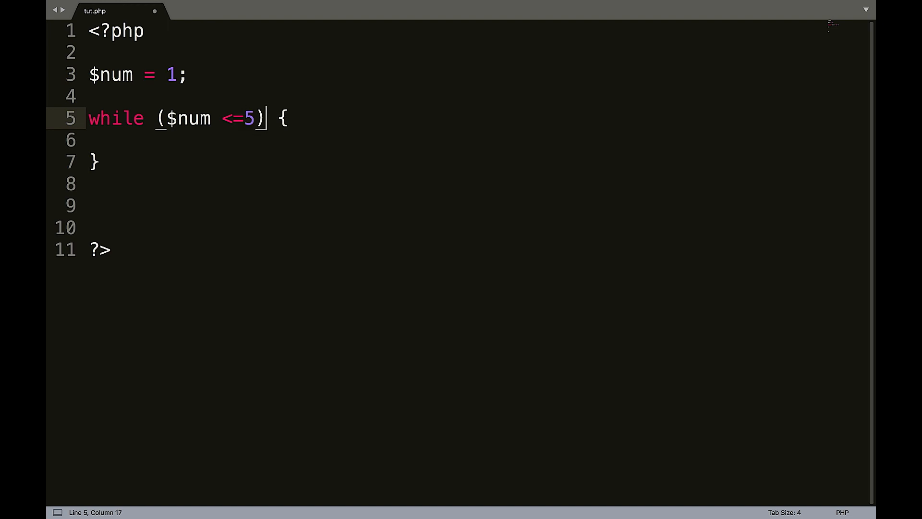
Inside the loop, echo 'There current number is ' . $num; and increment with $num++.
type("echo")
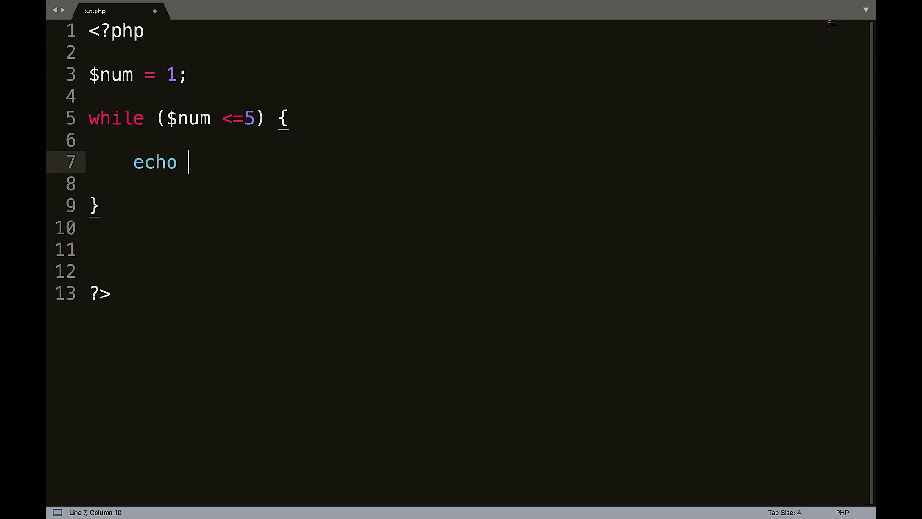
type("'T'")
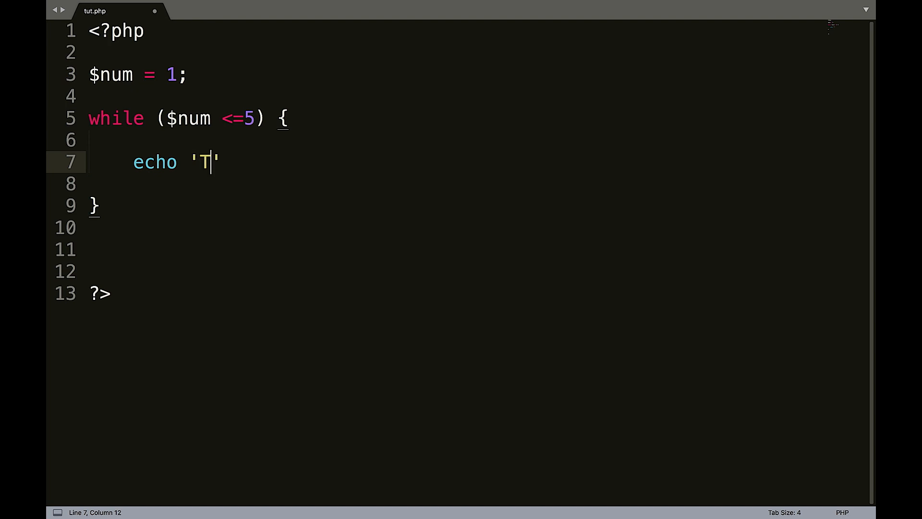
type("here curre")
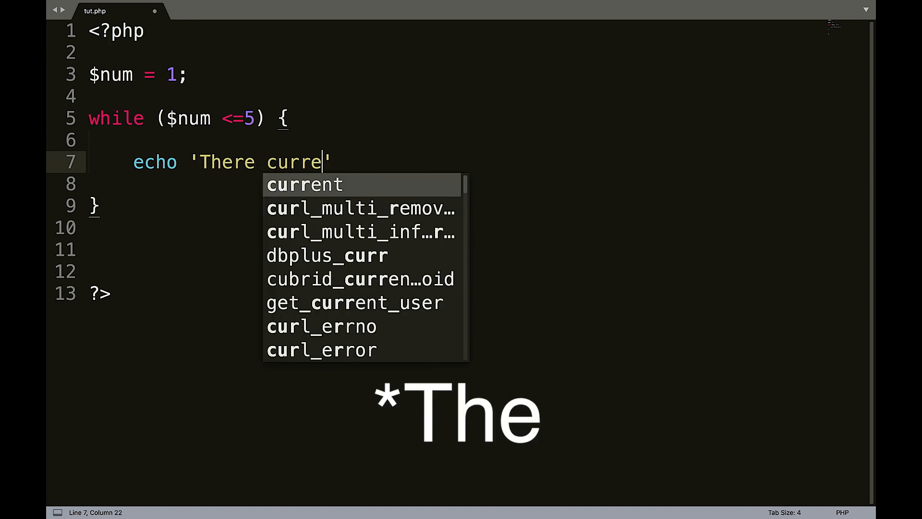
type("nt number is")
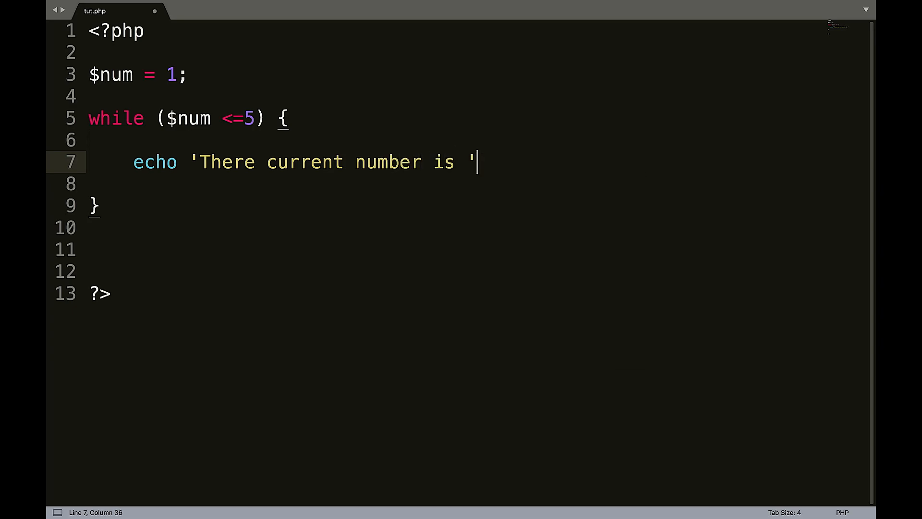
type(". $n")
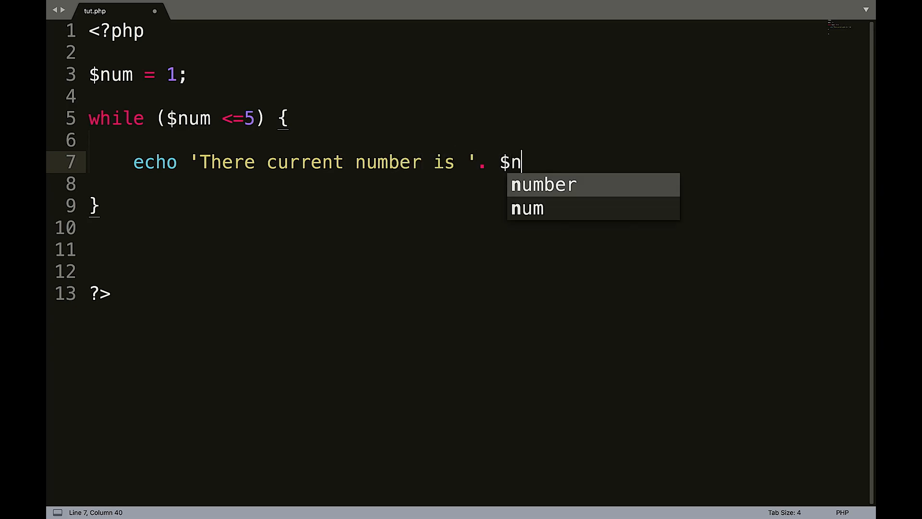
type("um;")
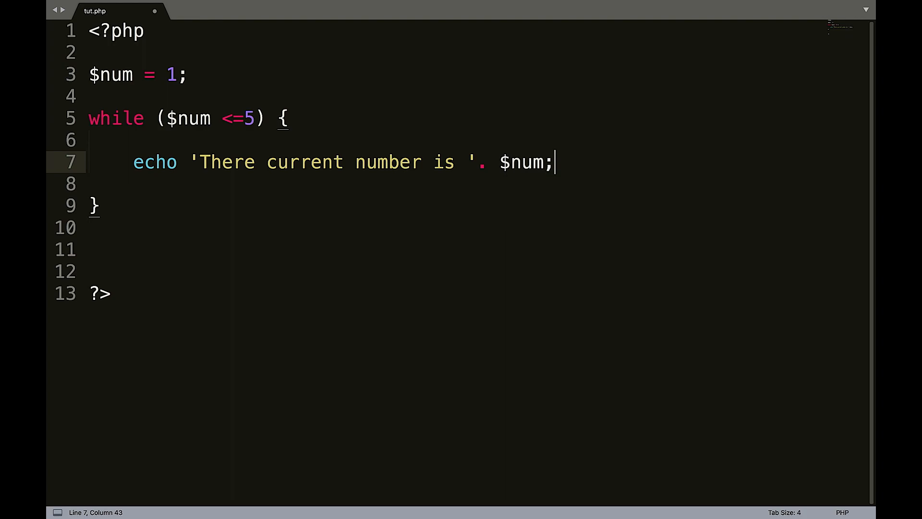
type("#")
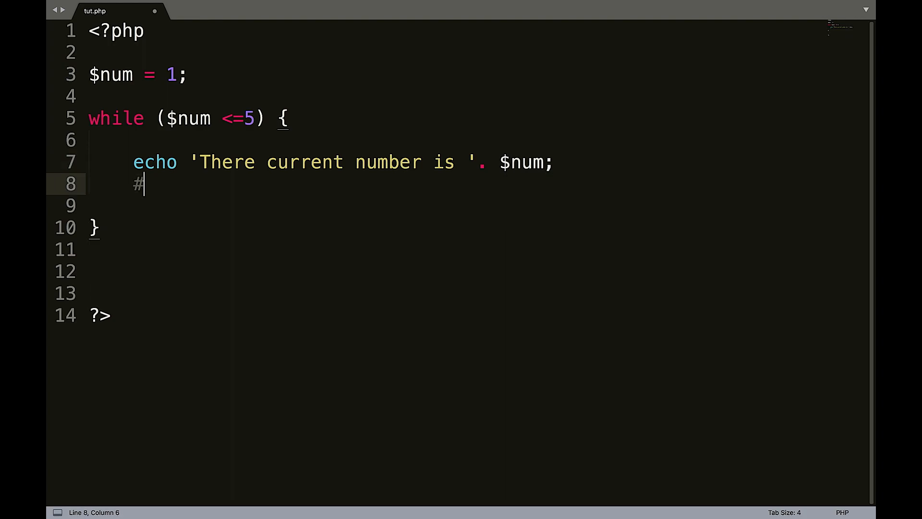
type("$num++")
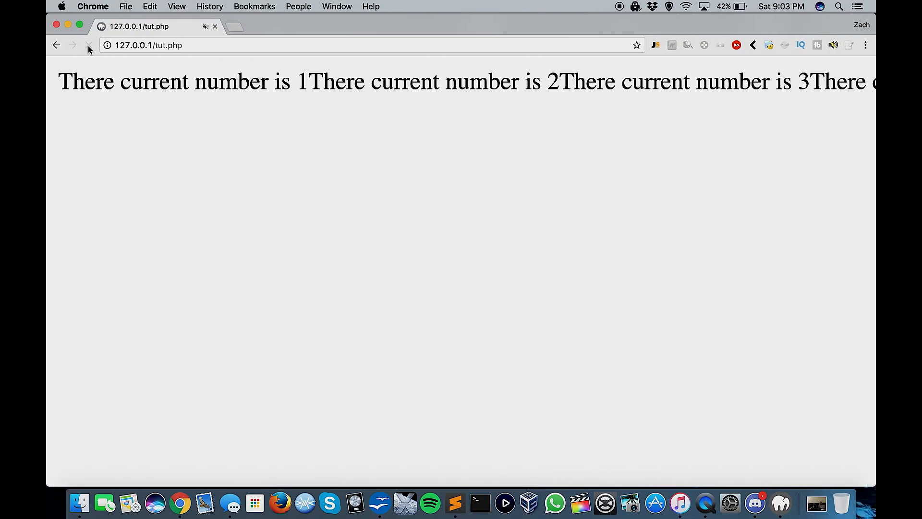
Reload tut.php in Chrome to run the updated script.
left_click(455, 503)
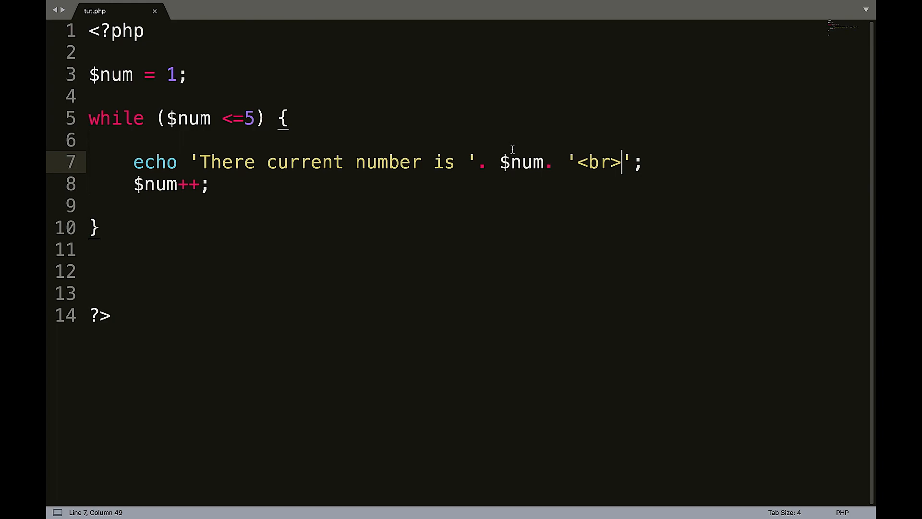
Add an if ($num == 5) block echoing '<br> We got there....', then reload the page.
left_click(209, 183)
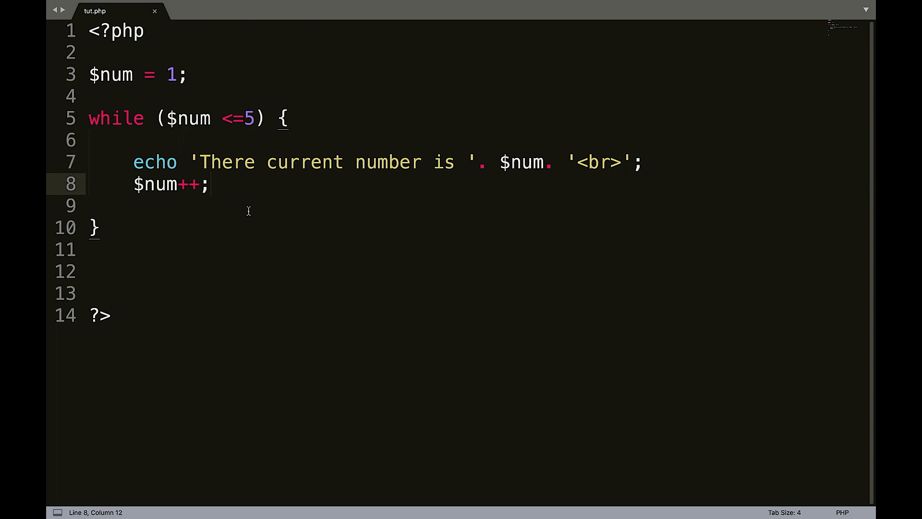
key("enter")
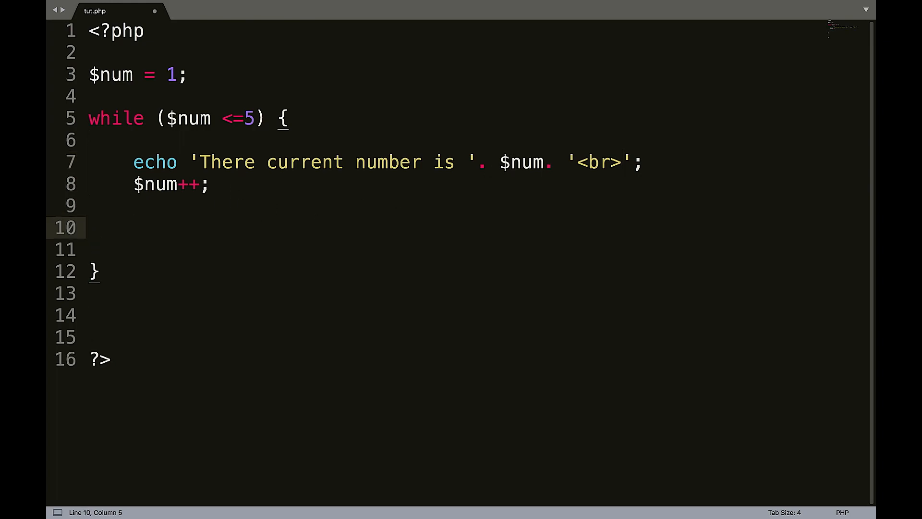
type("if ($")
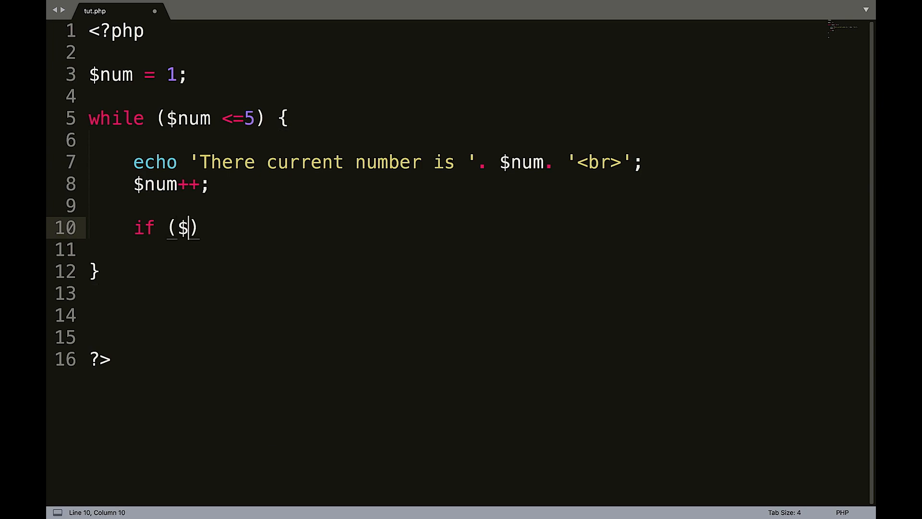
type("num ==")
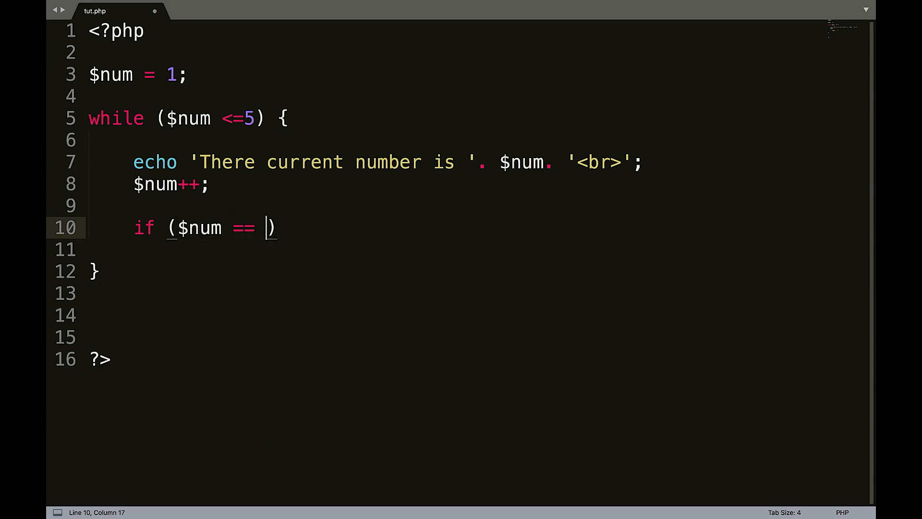
type("5")
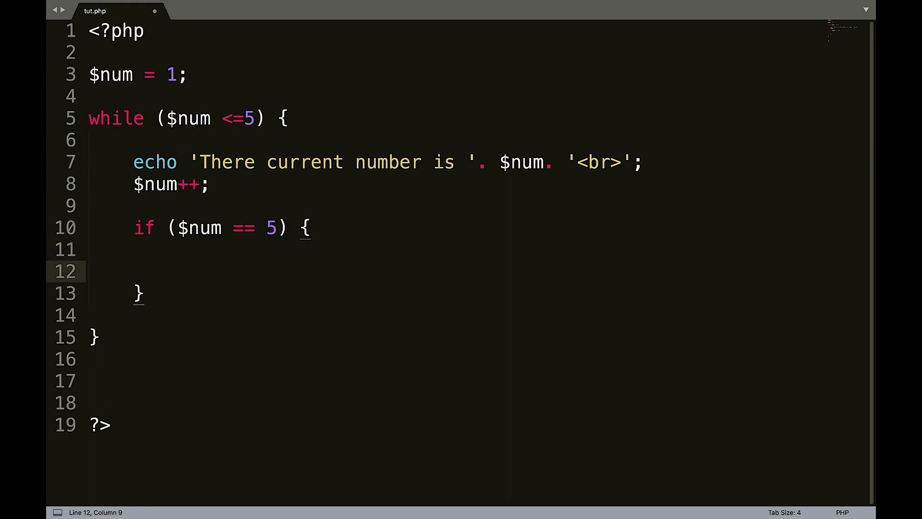
type("echo ''")
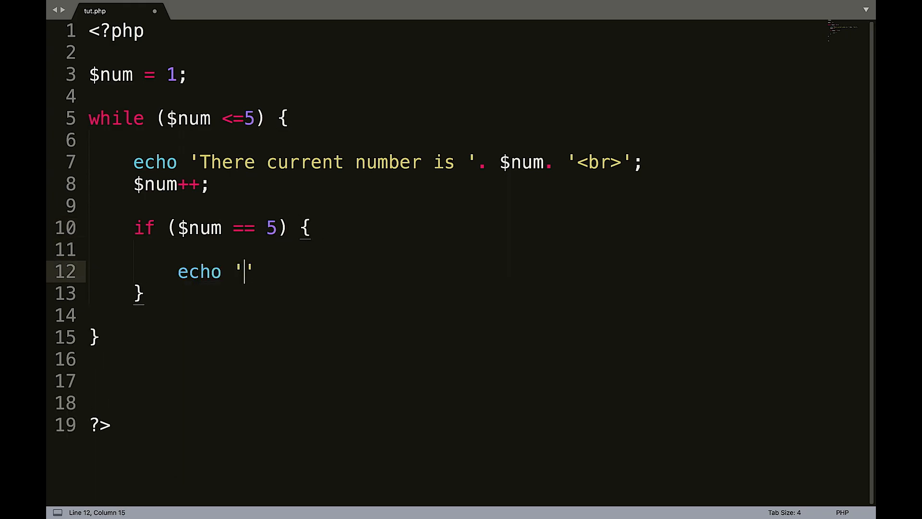
type("<br> We")
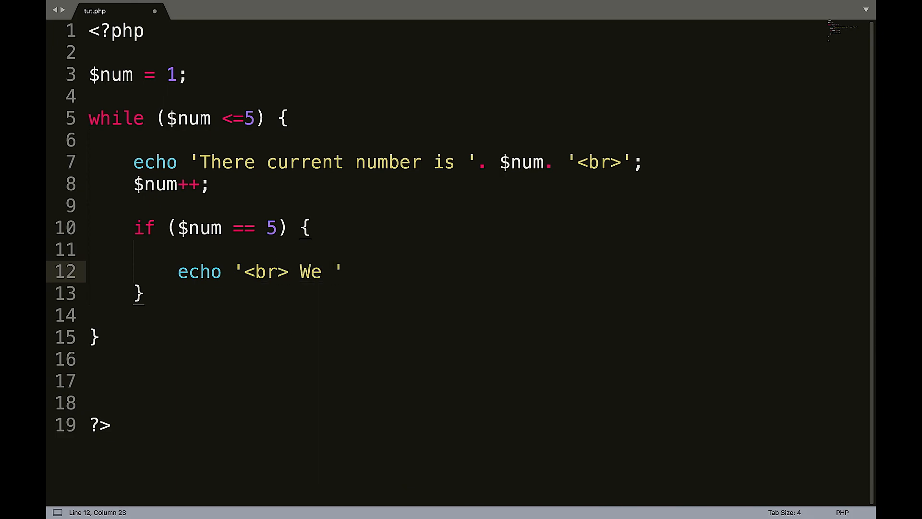
type("got there....")
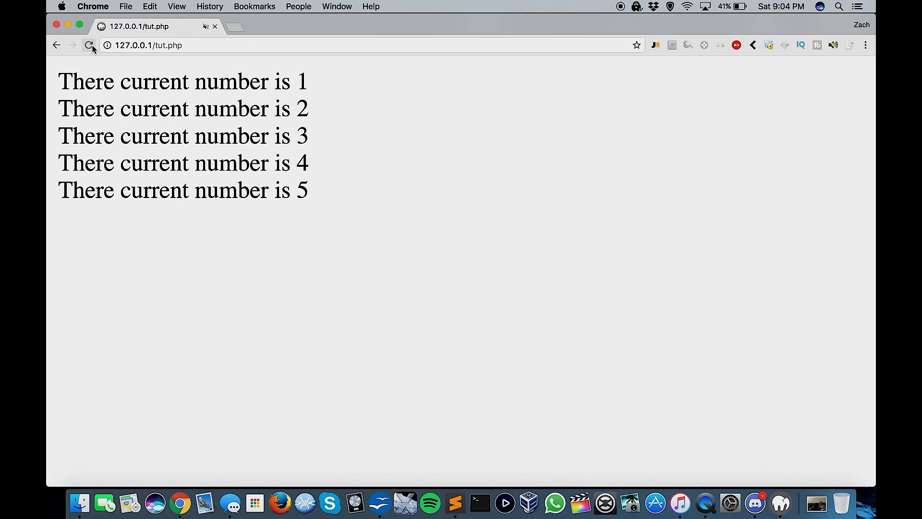
left_click(89, 45)
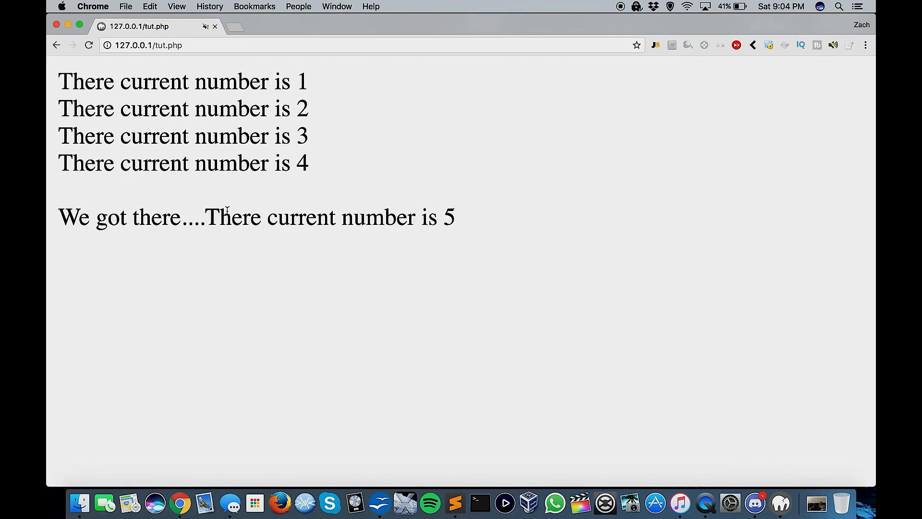